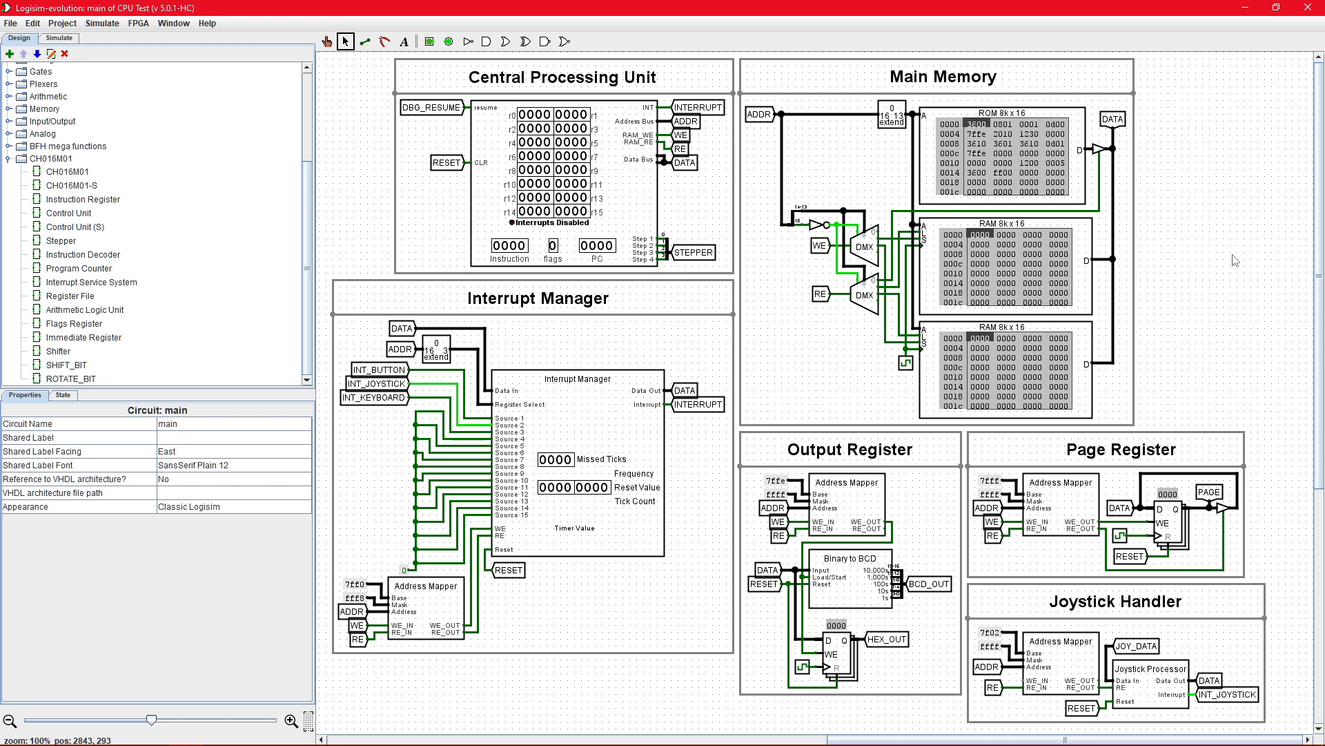
mouse_move(1071, 256)
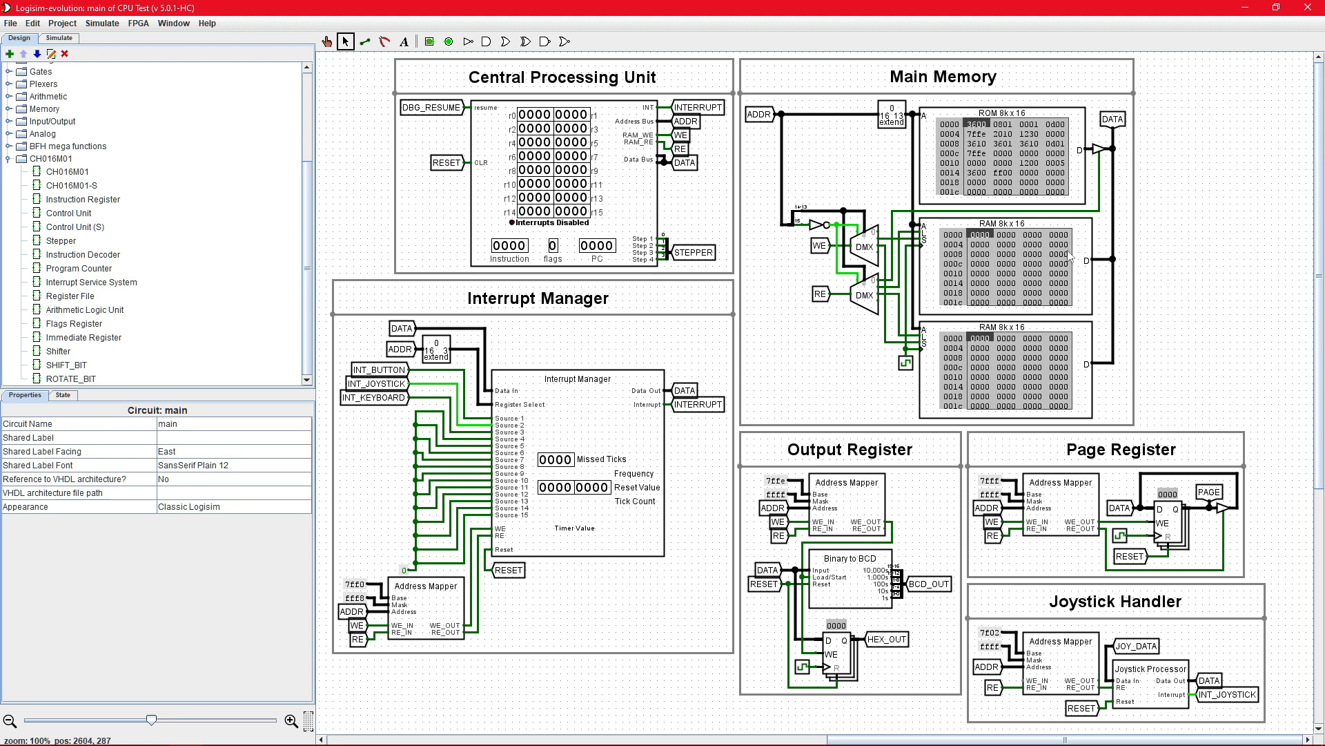
mouse_move(800, 312)
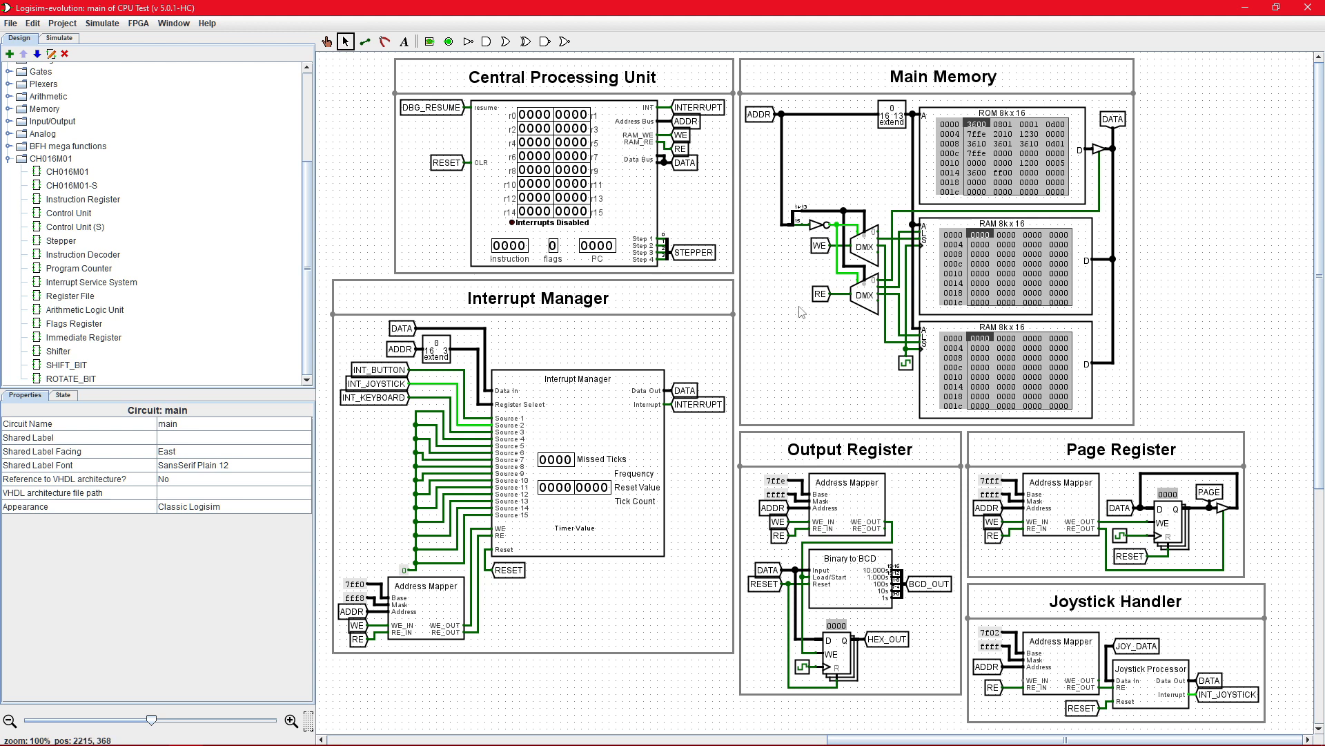
mouse_move(765, 337)
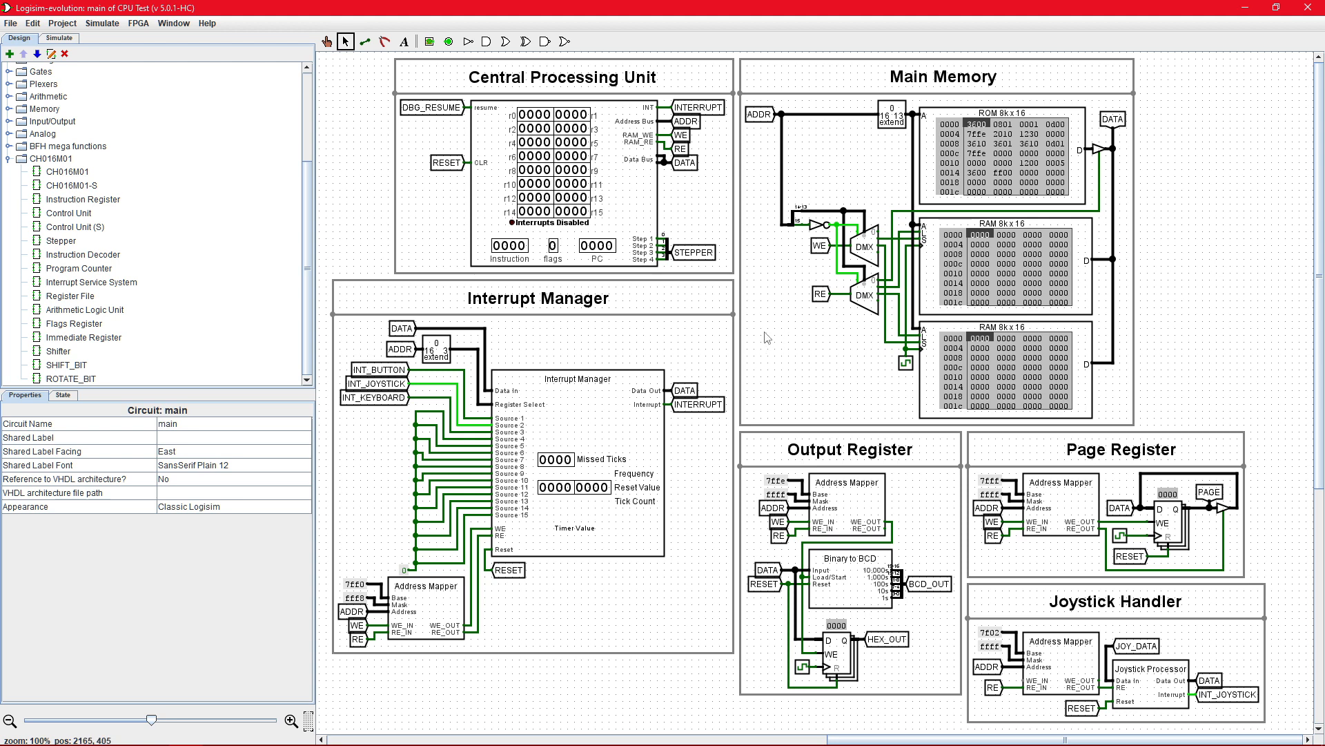
mouse_move(493, 249)
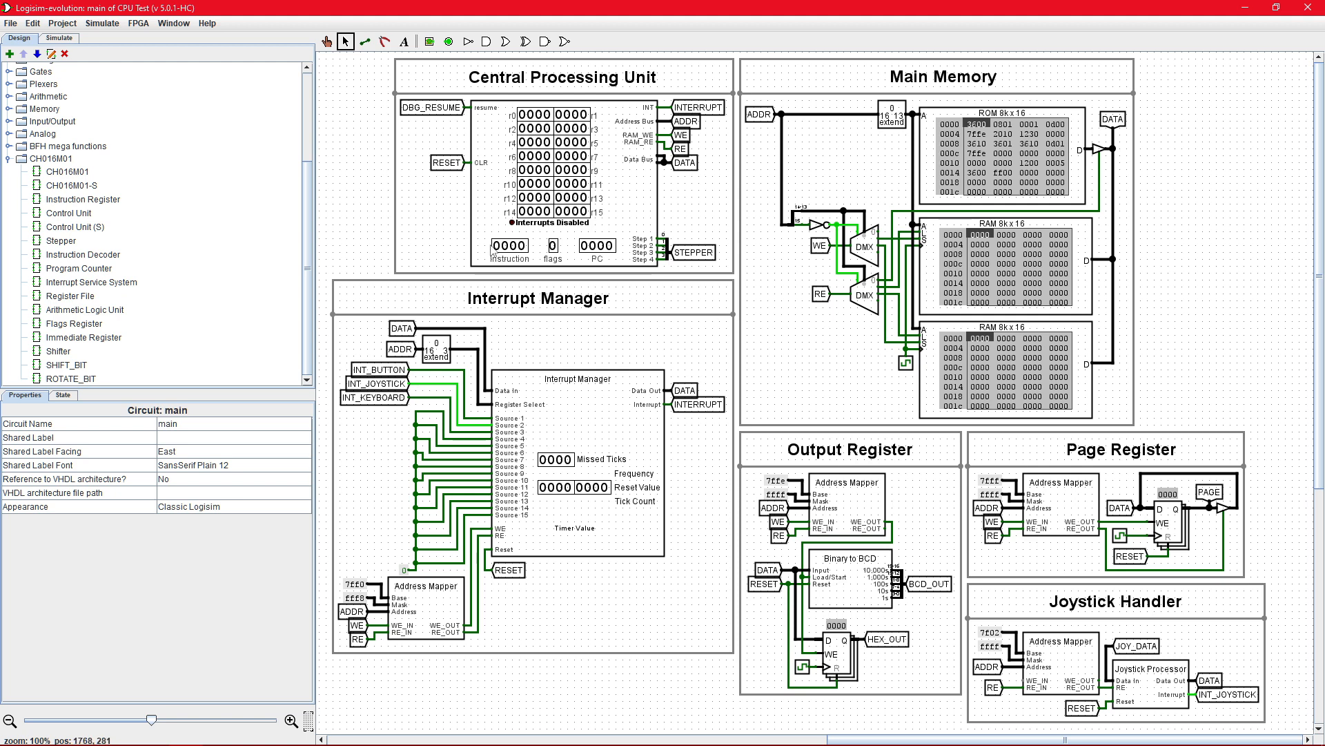
mouse_move(583, 235)
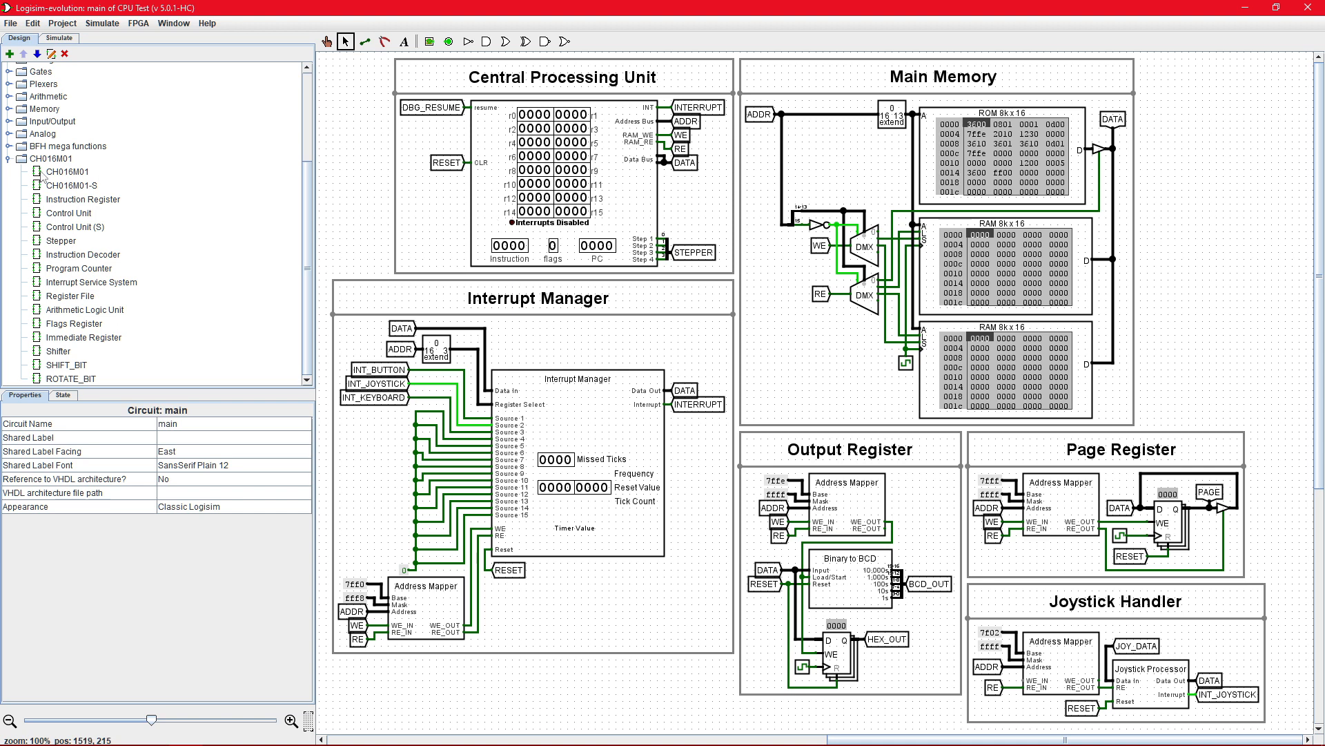
mouse_move(120, 182)
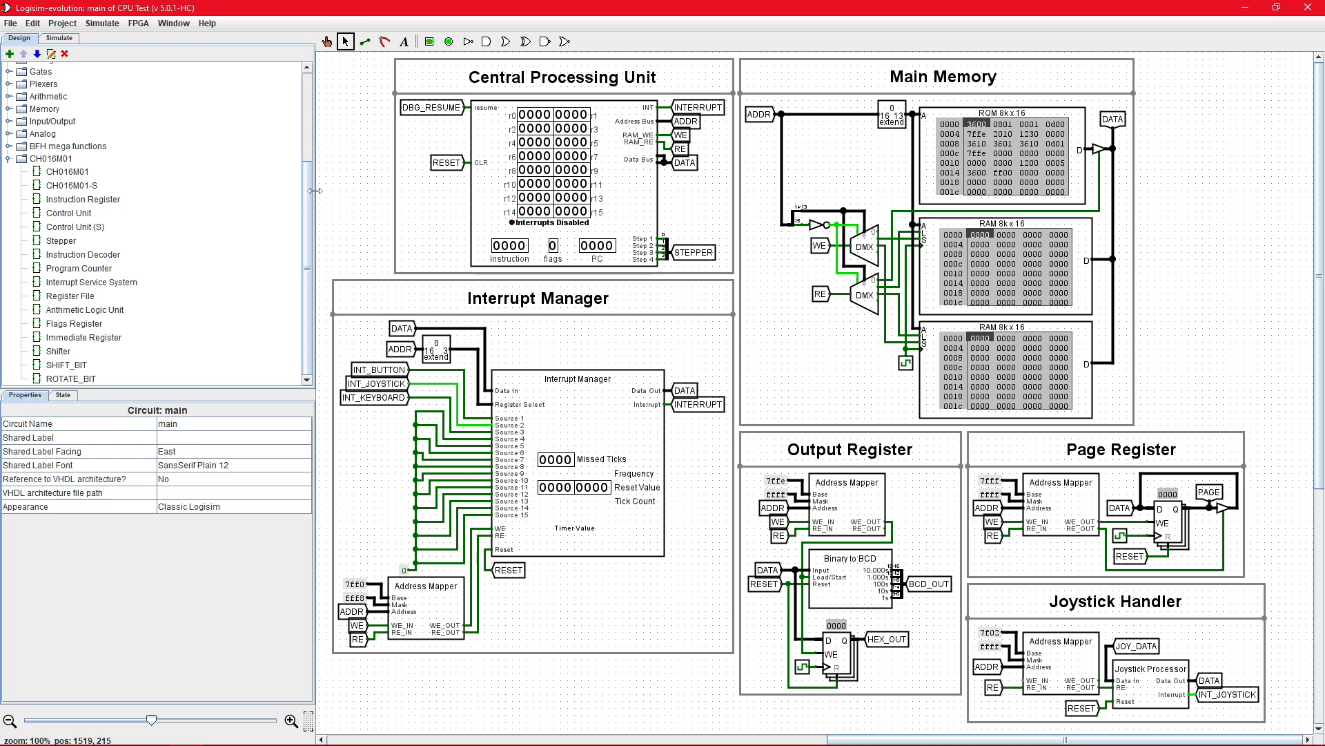
mouse_move(497, 140)
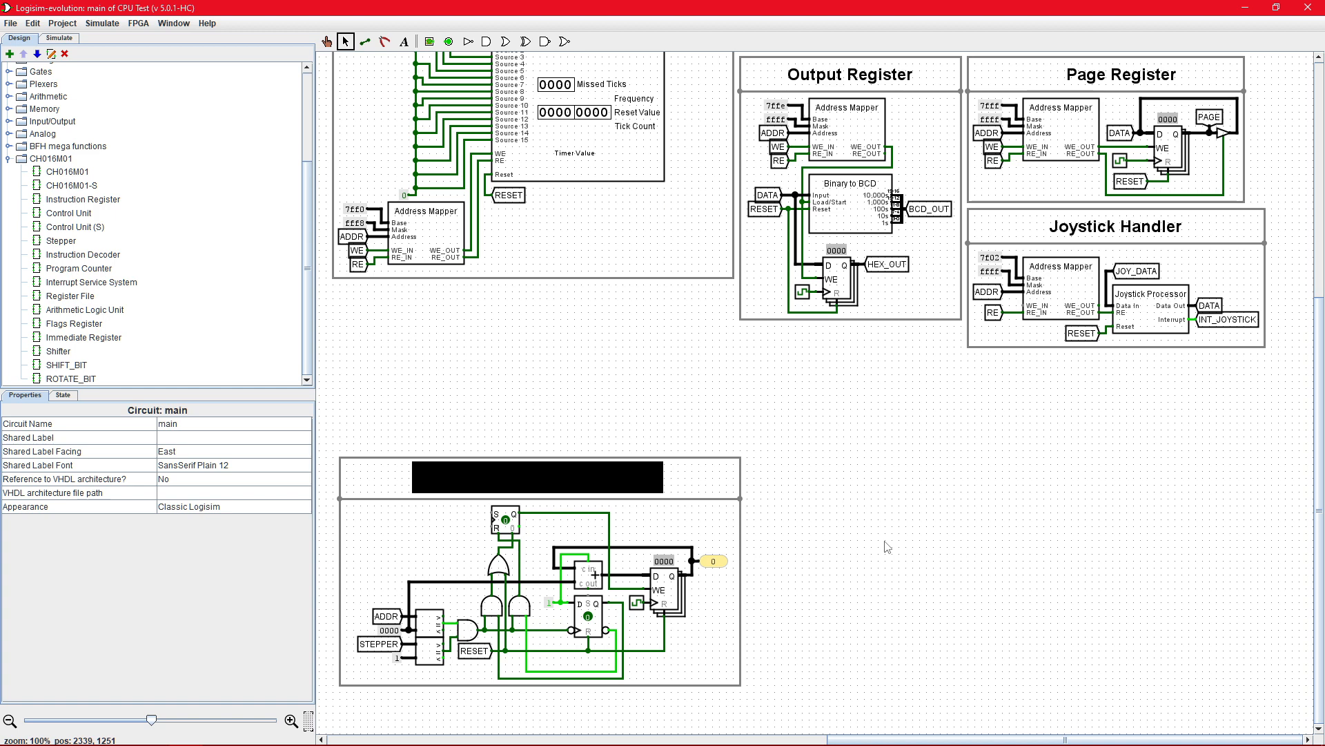
- Inspect the ROM's properties, then bring up the Simulate menu
scroll(up, 3)
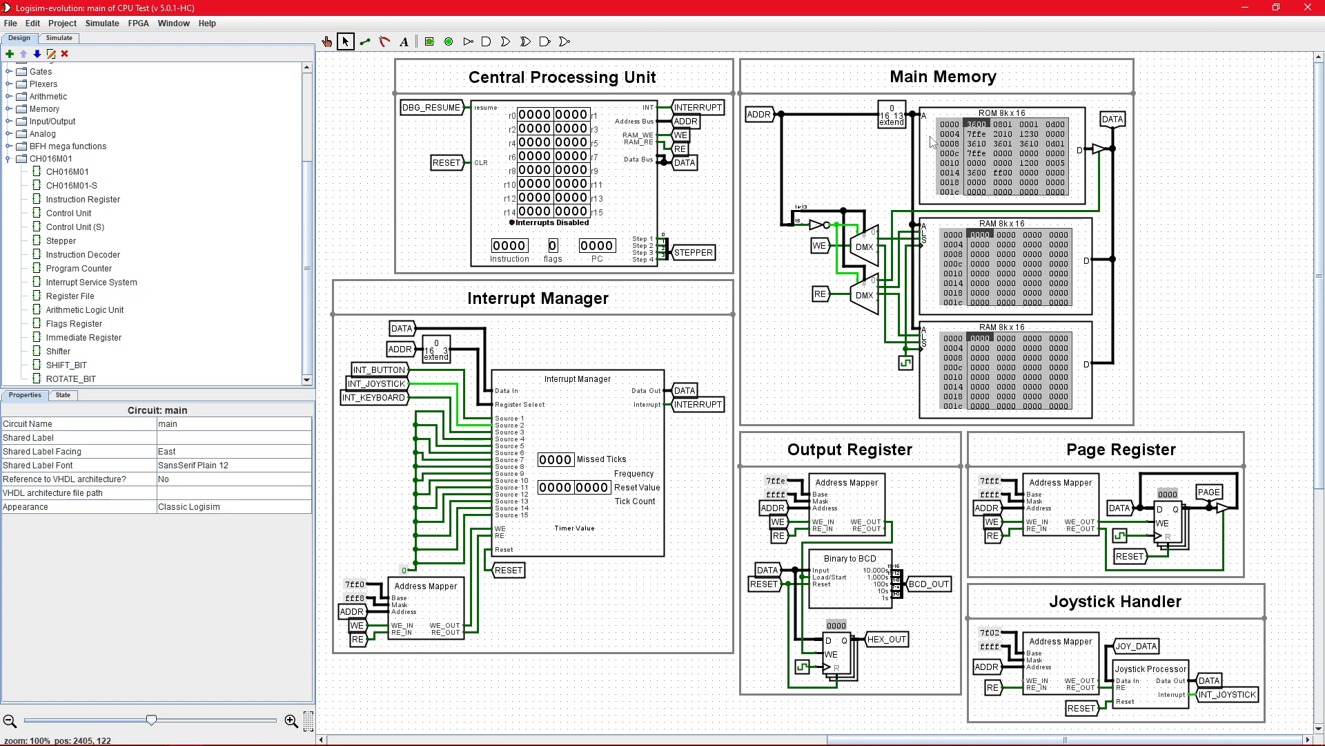
click(1006, 160)
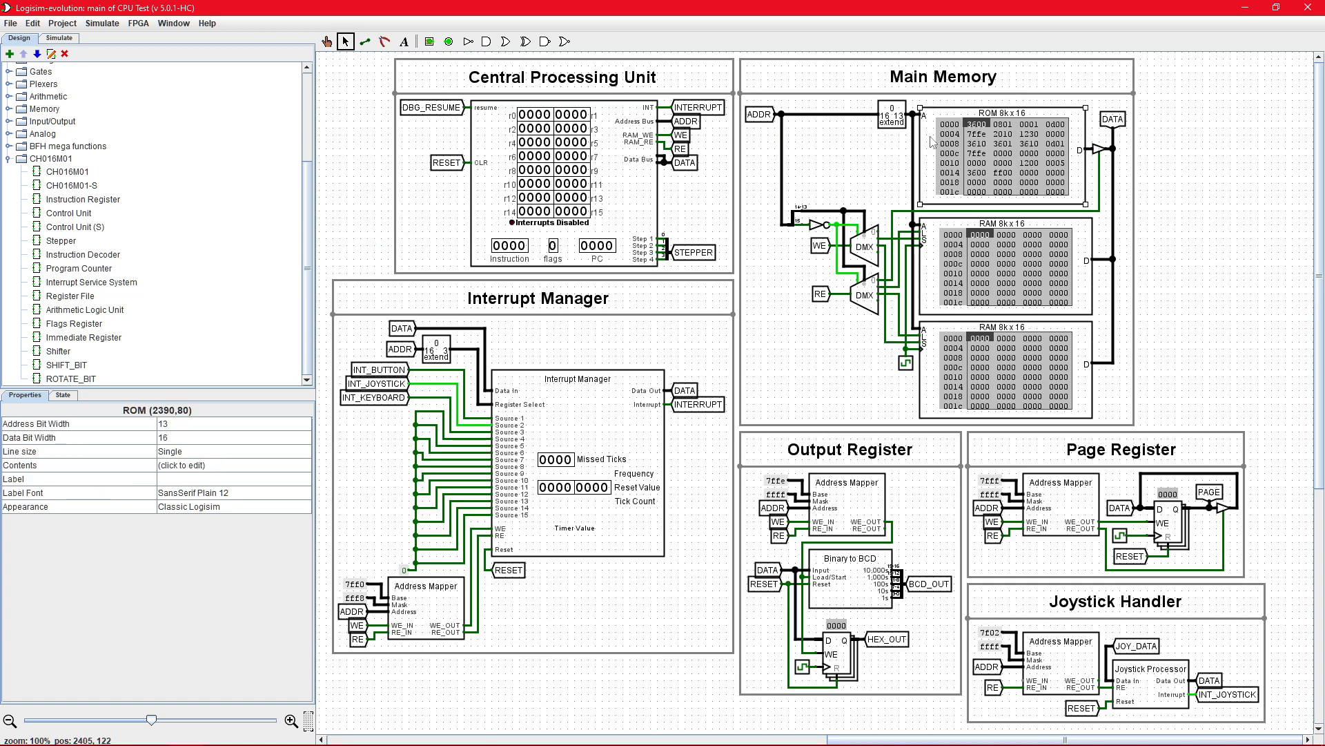
click(101, 23)
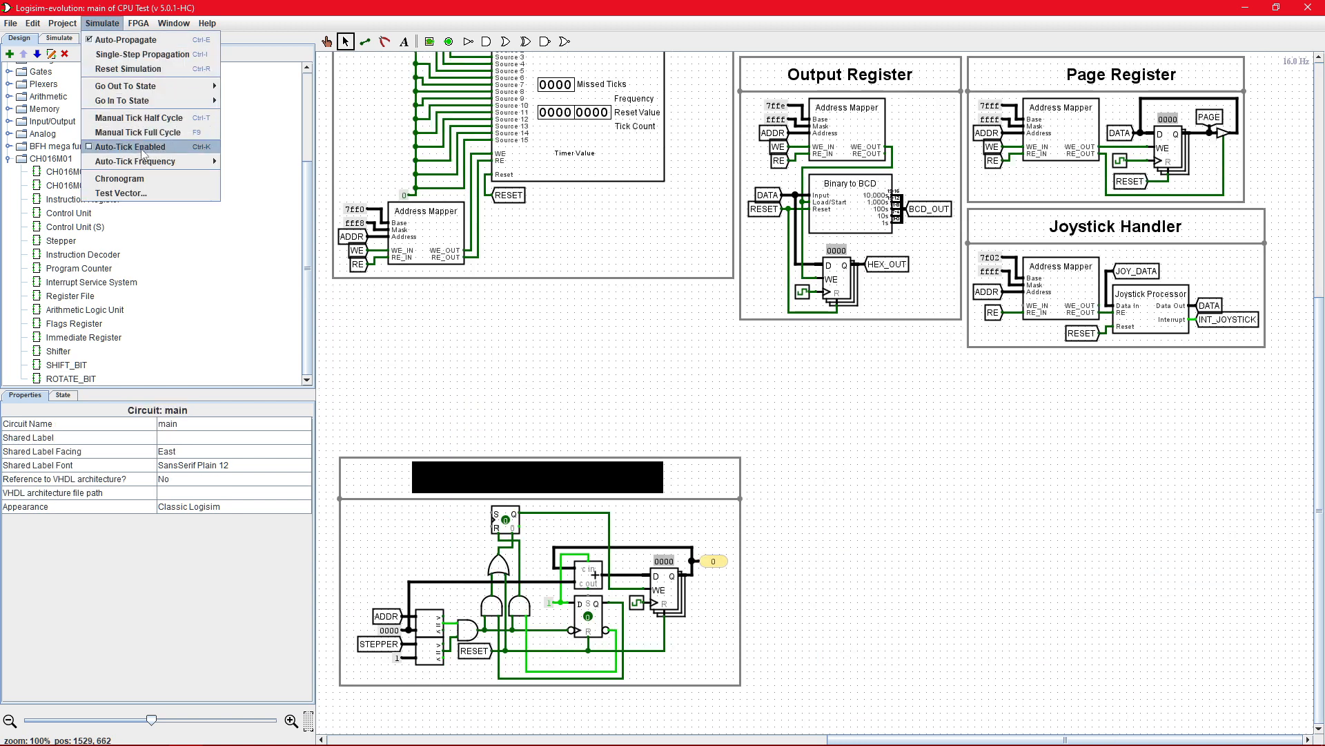
- Enable auto-tick so the Fibonacci program runs up to 1,124 clock cycles
click(128, 146)
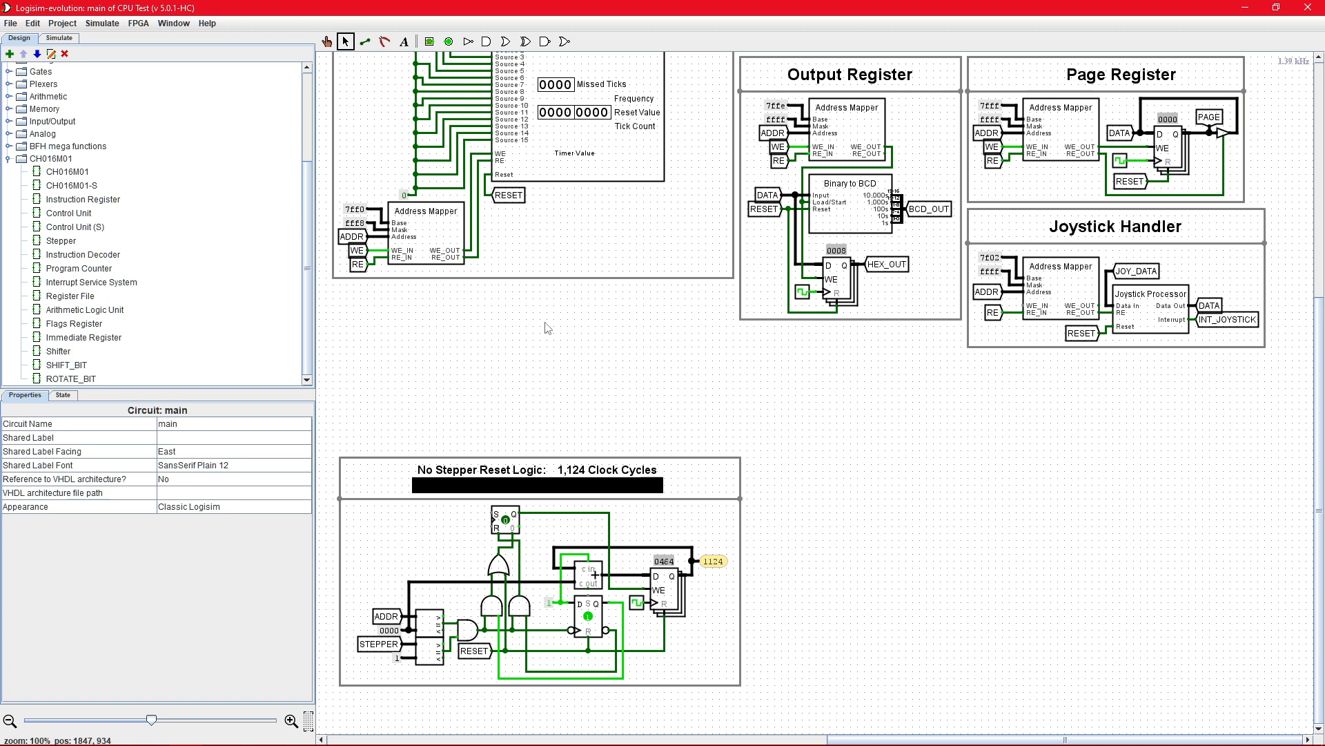
scroll(up, 3)
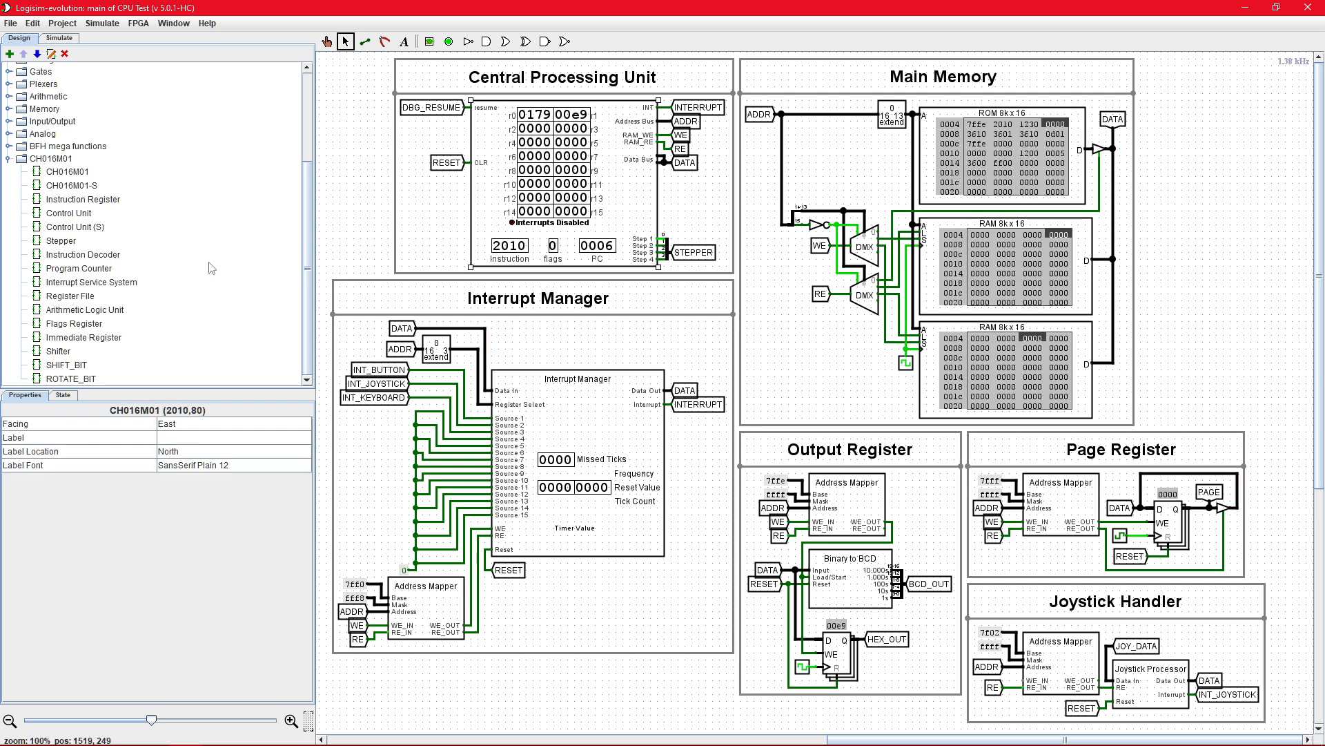
- Select CH016M01-S in the component tree and reset the simulation to zero
click(71, 185)
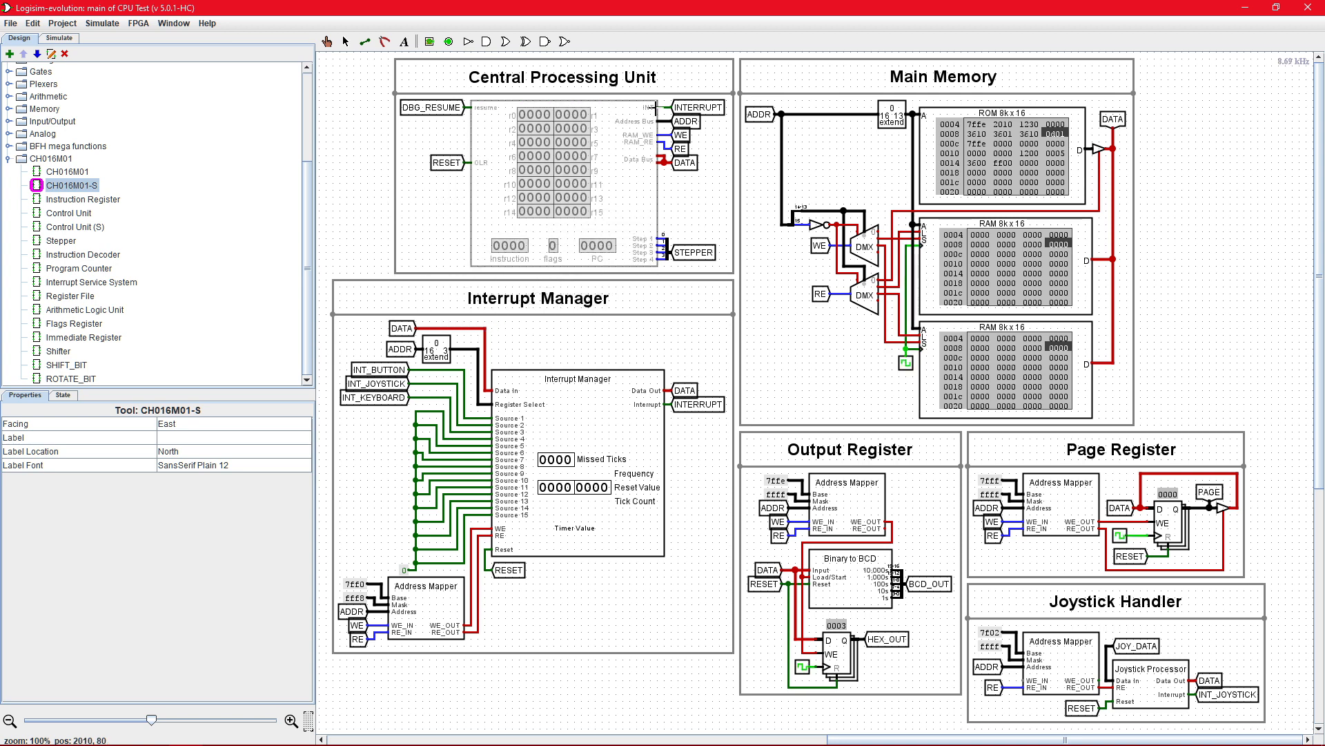
click(101, 23)
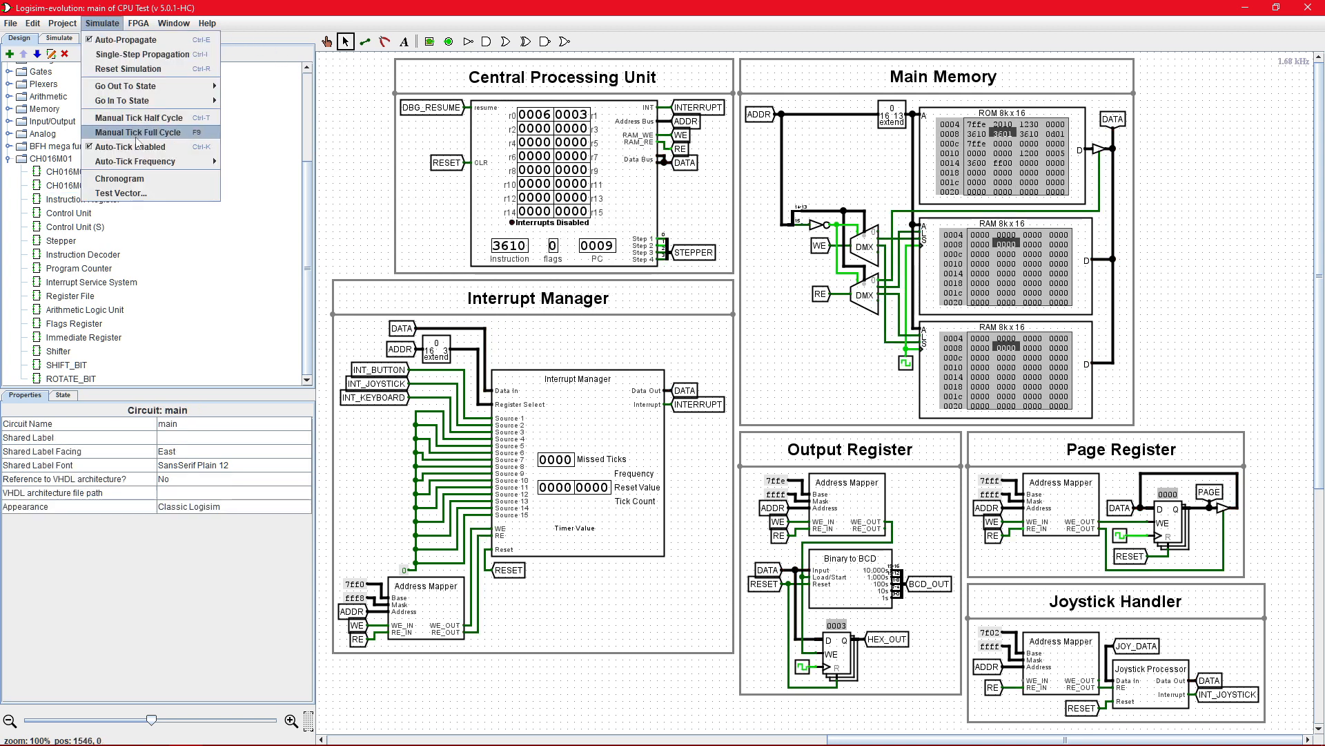
click(129, 69)
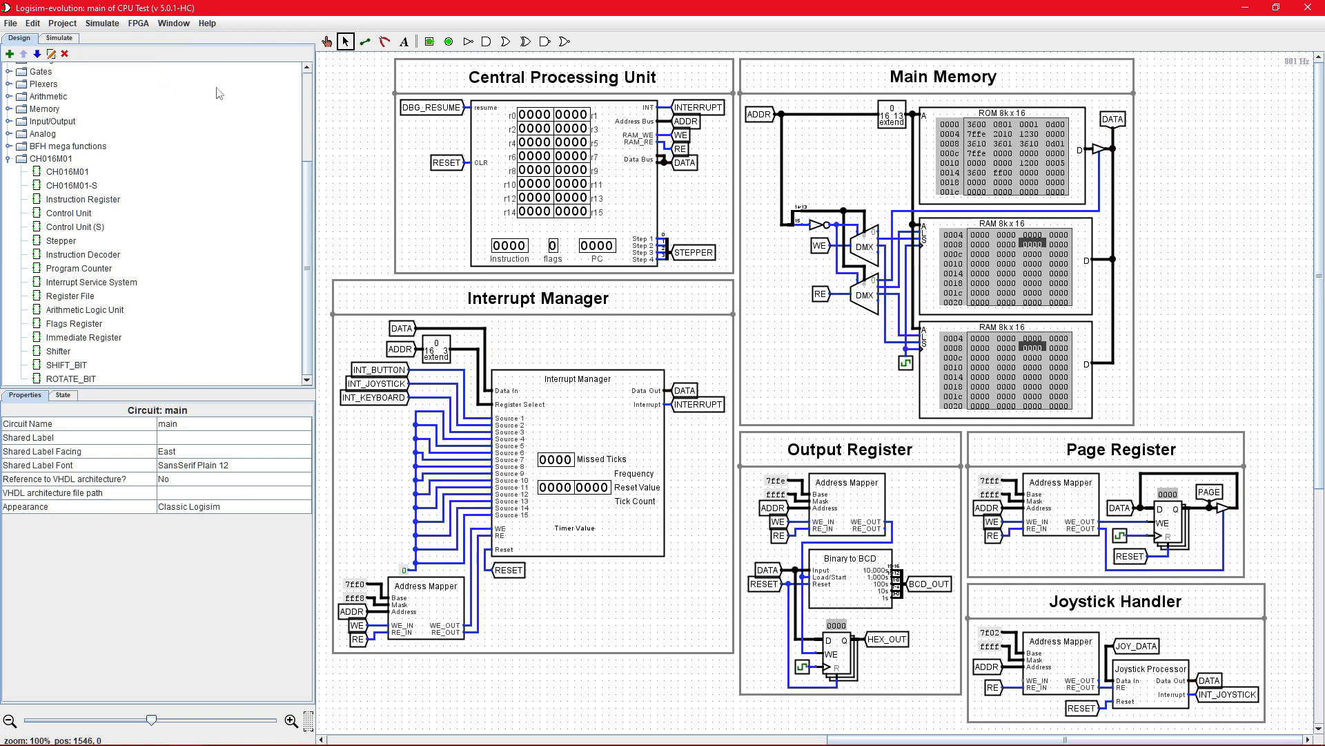